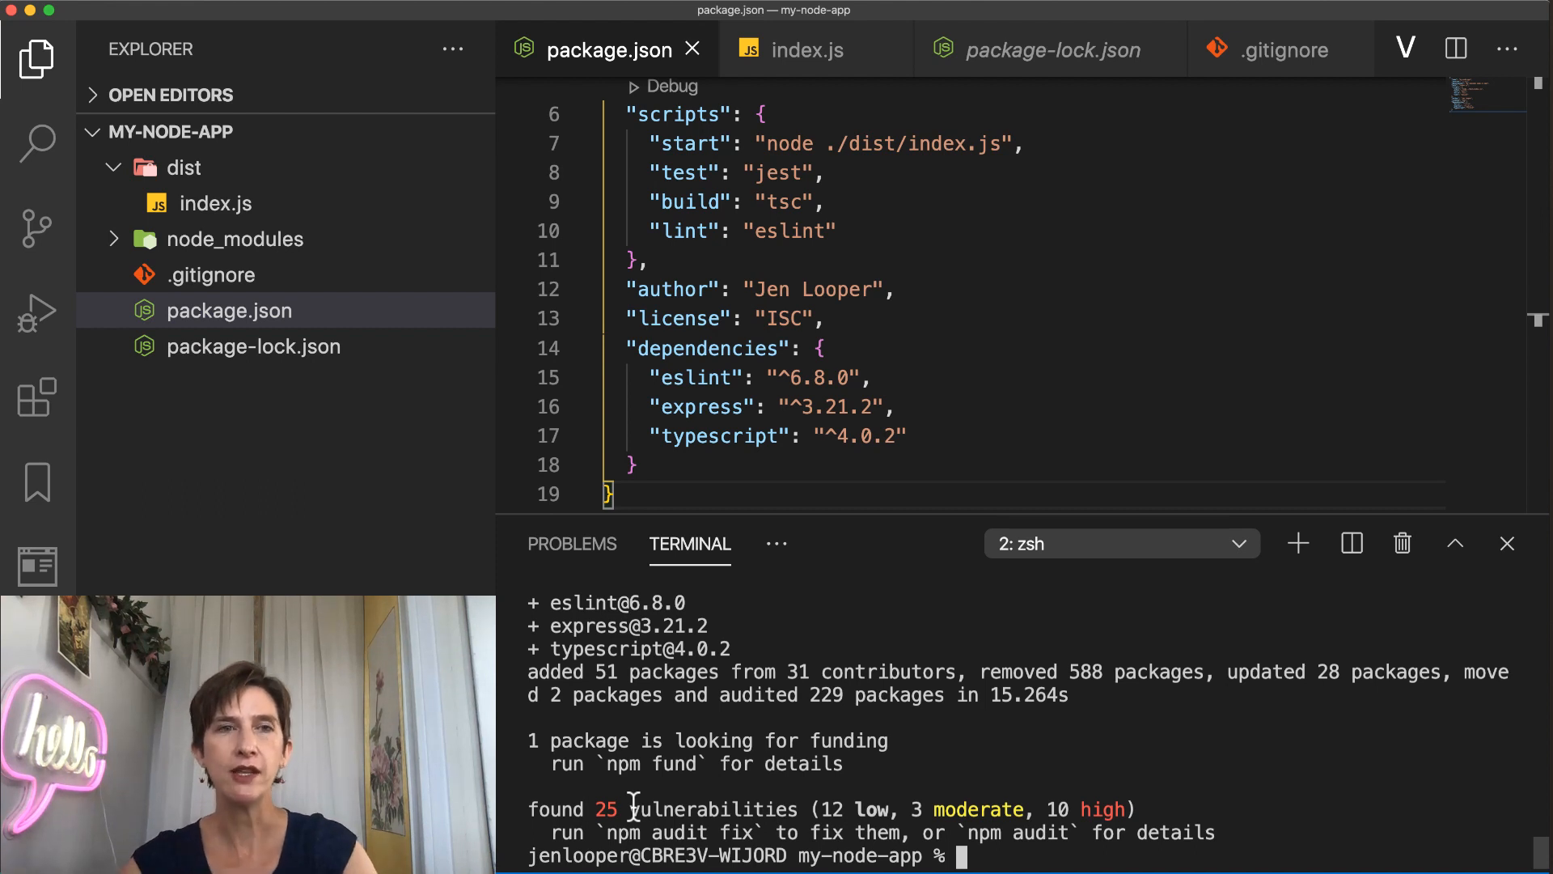
Step: Run npm audit, reporting 25 vulnerabilities that need semver-major dependency updates
type("npm audit")
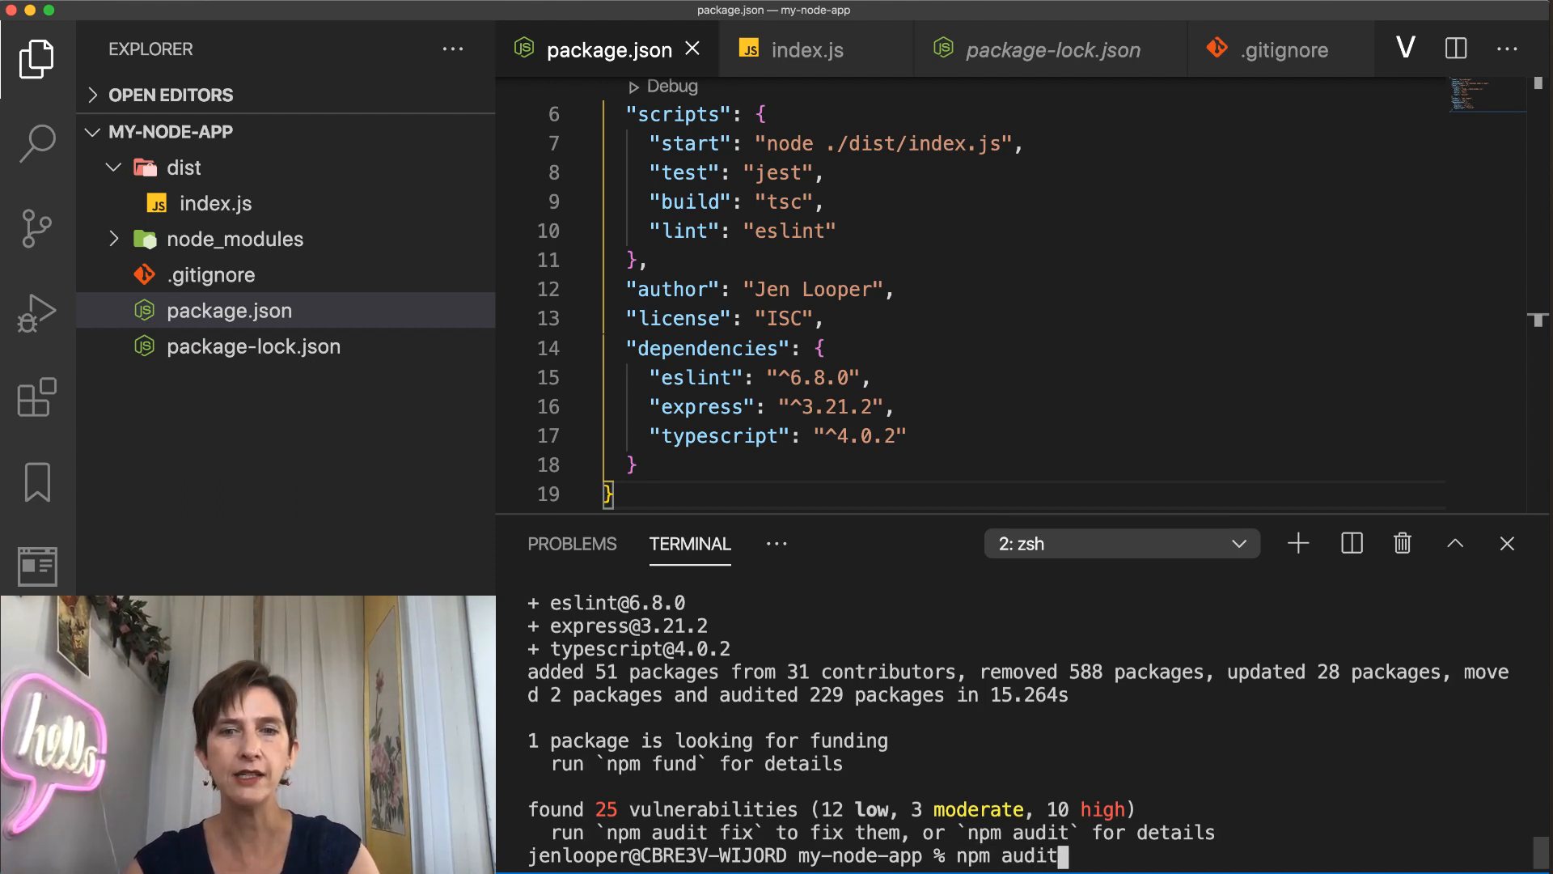
key("Return")
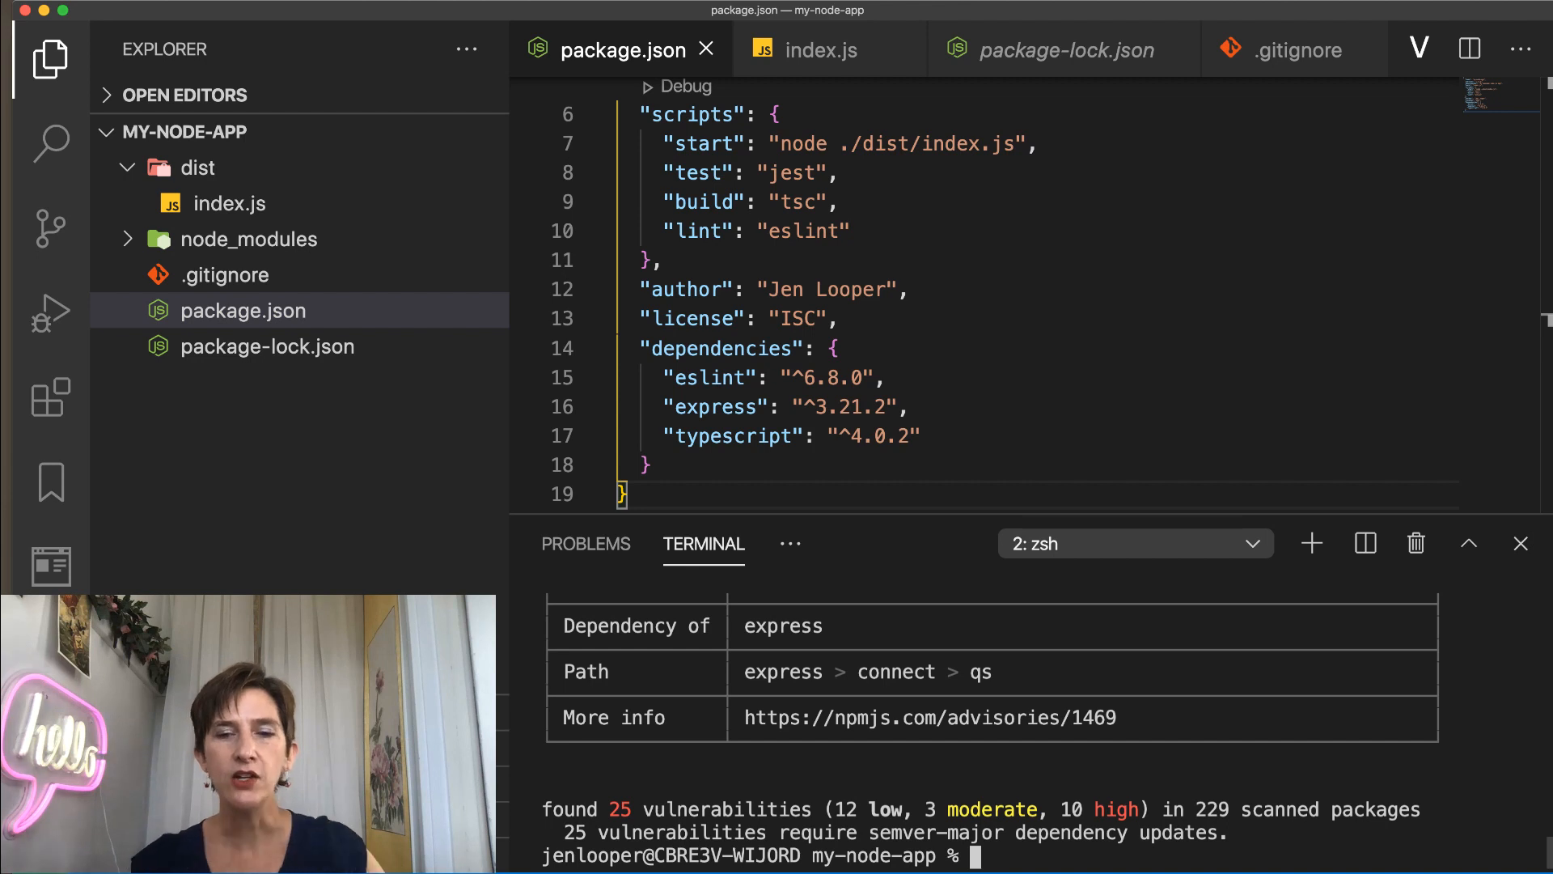
Step: Run npm audit fix; 0 of 25 vulnerabilities fixed because updates involve breaking changes
type("npm audit")
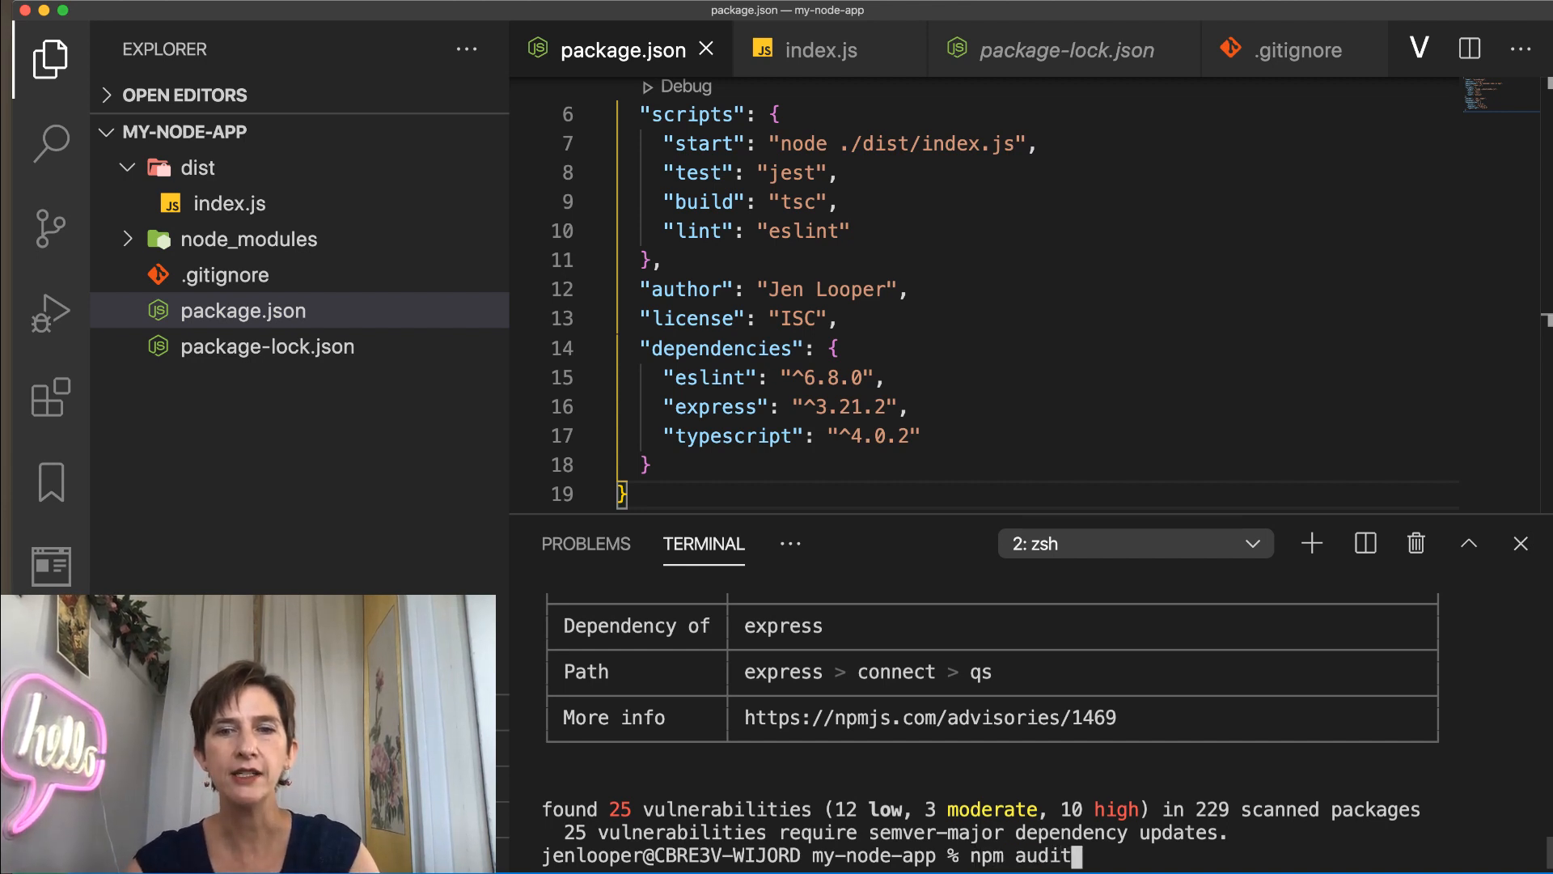
key("Return")
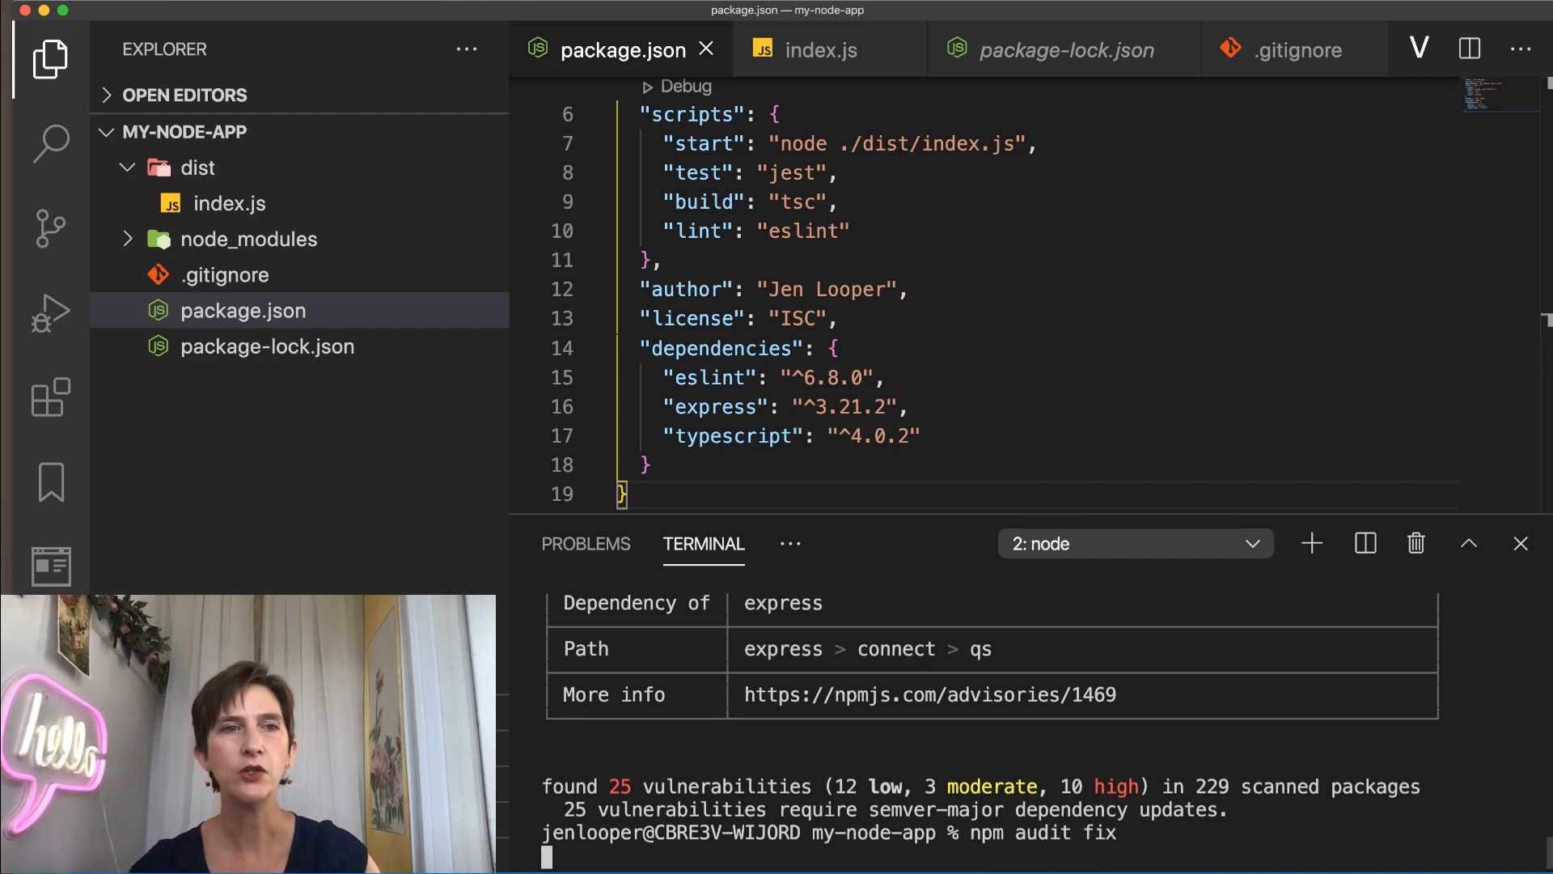
key("Return")
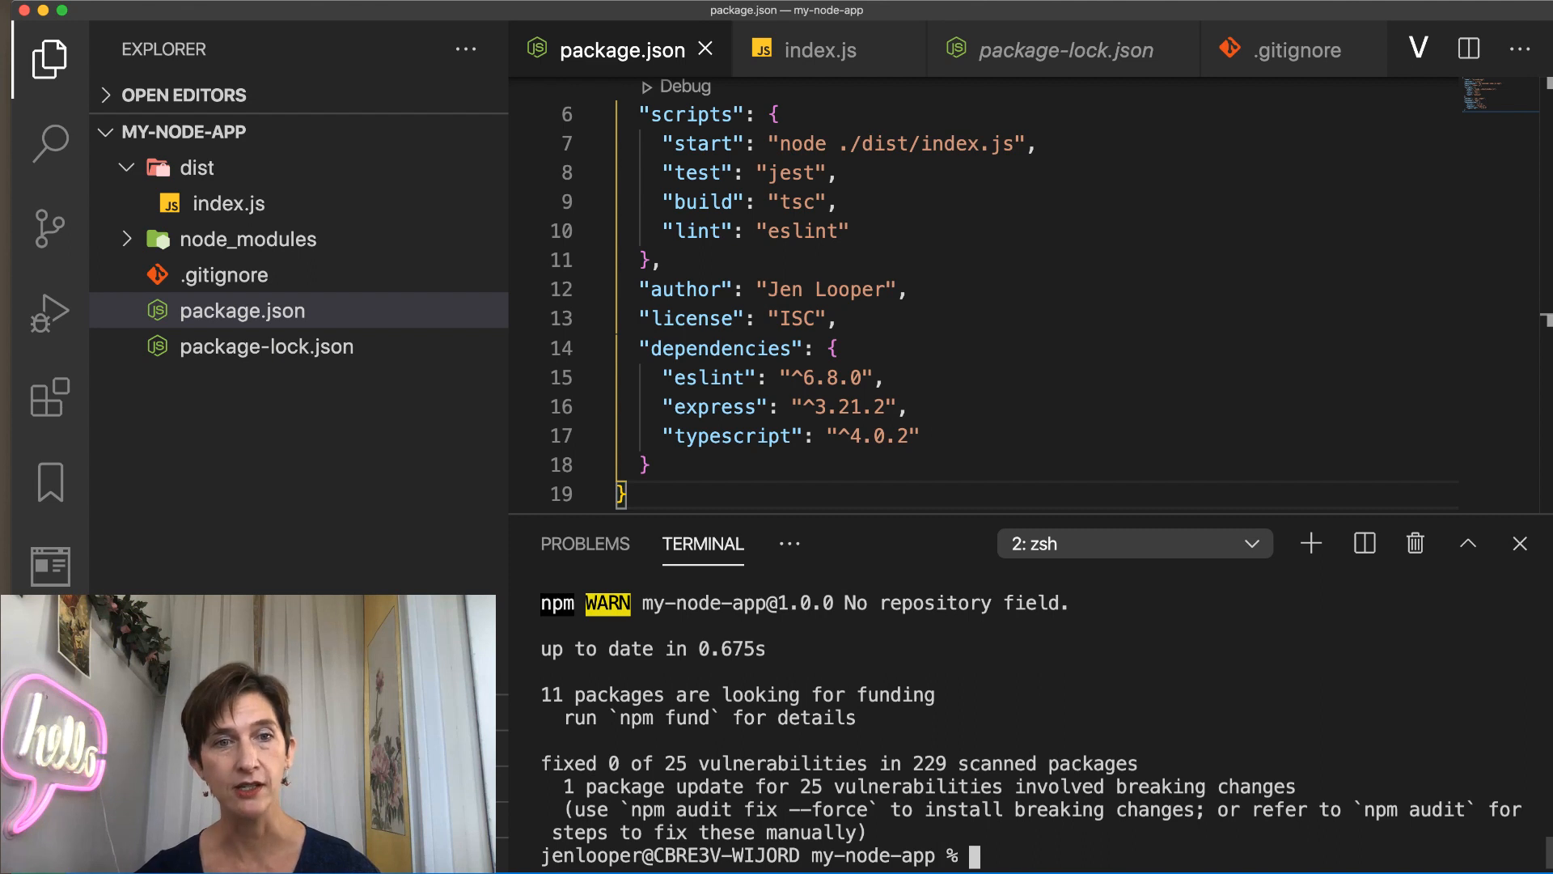
Step: Run npm audit fix --force to upgrade express to 4.17.1, then rerun npm audit to recheck
type("npm")
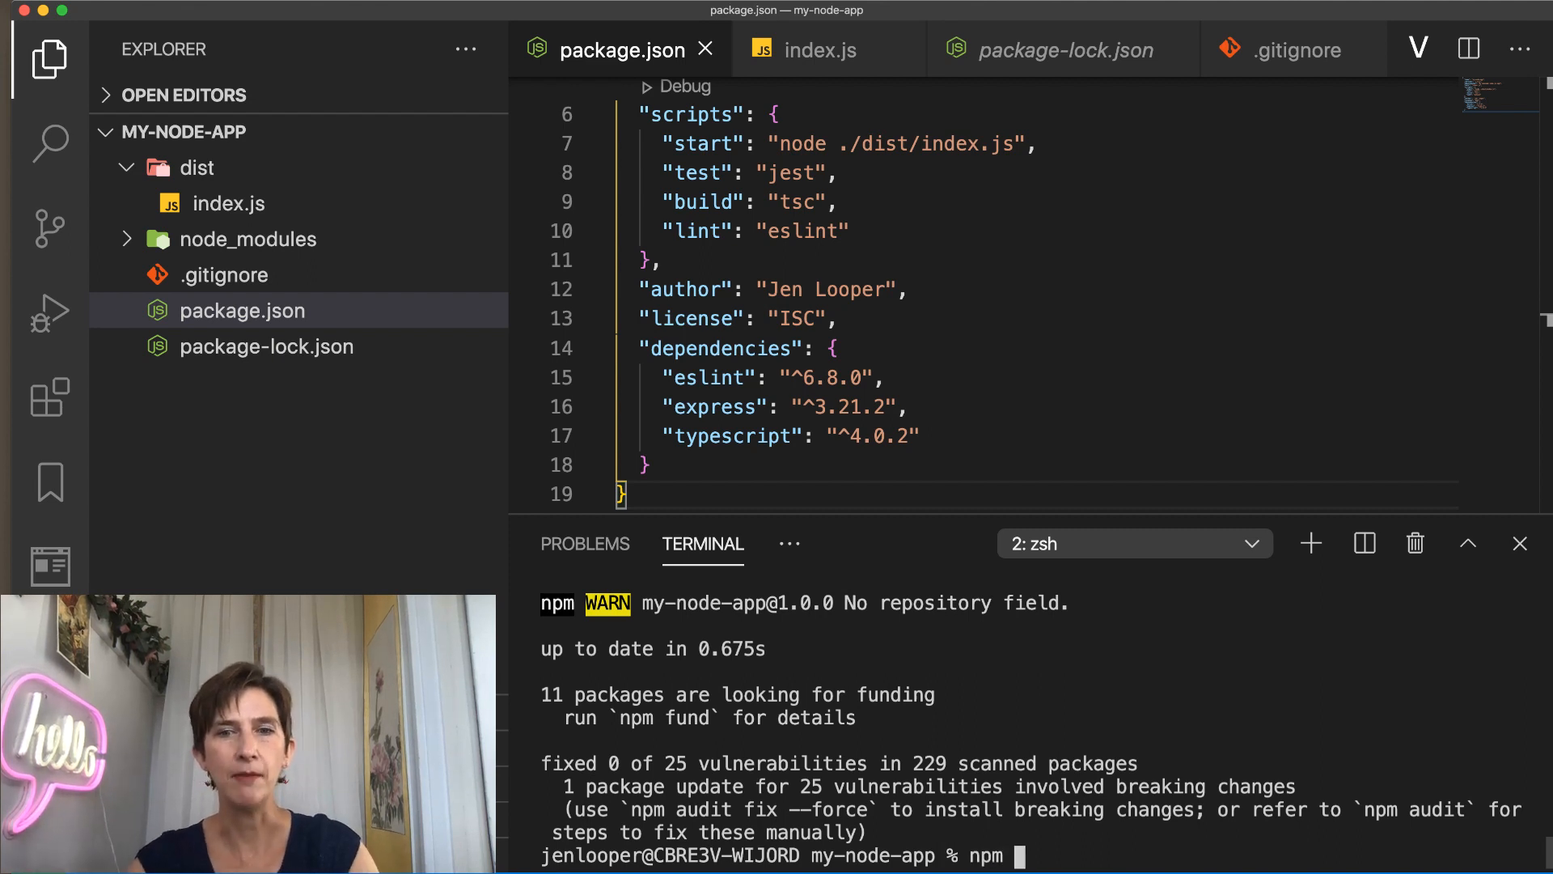
type("audit fix")
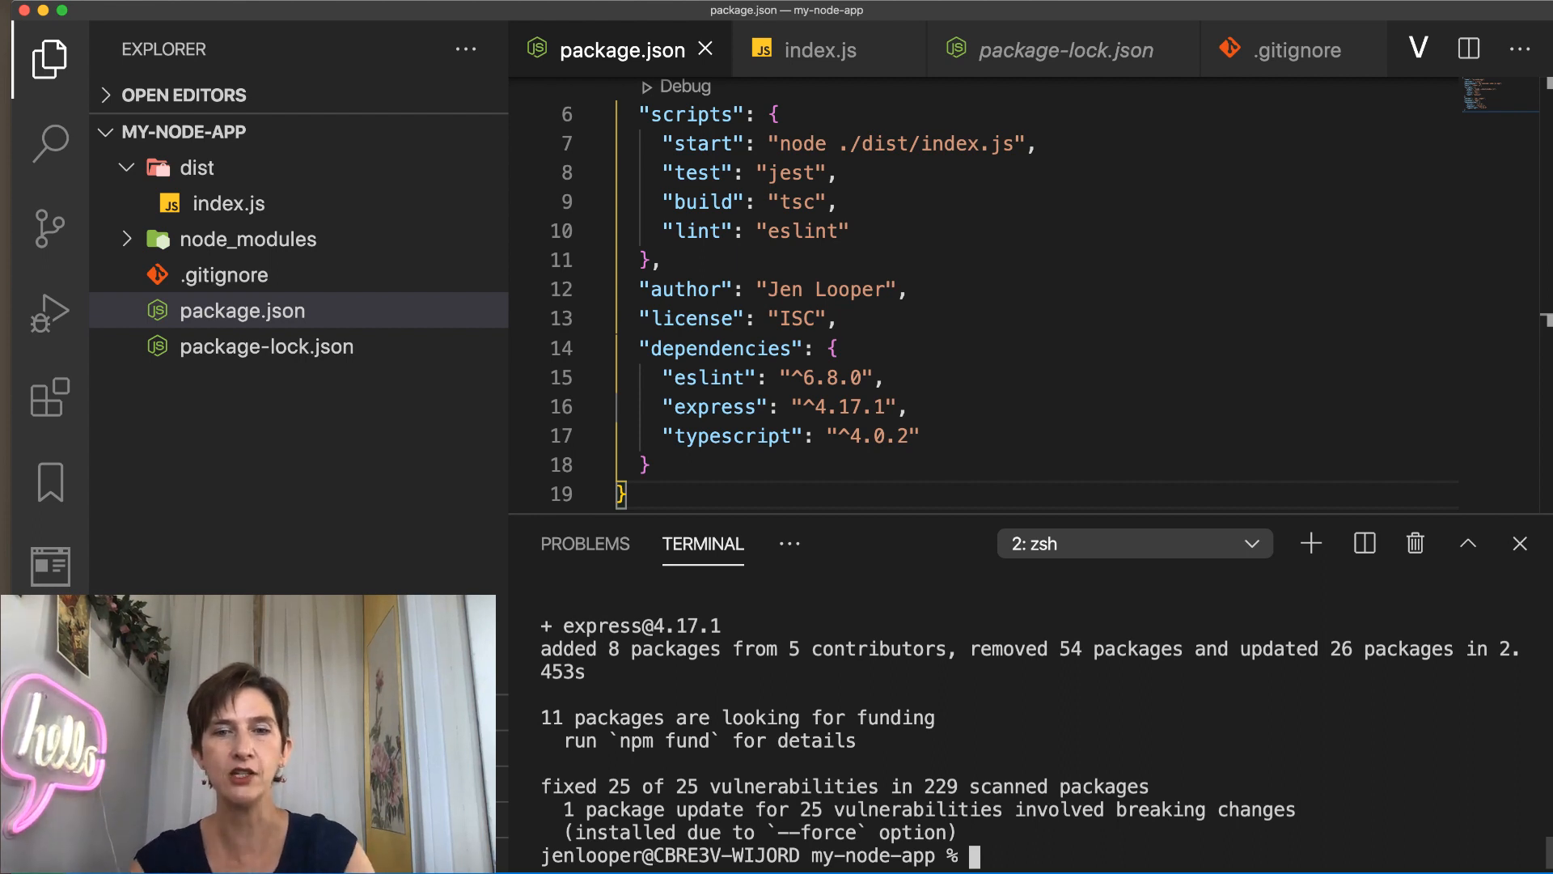
type("npm audit")
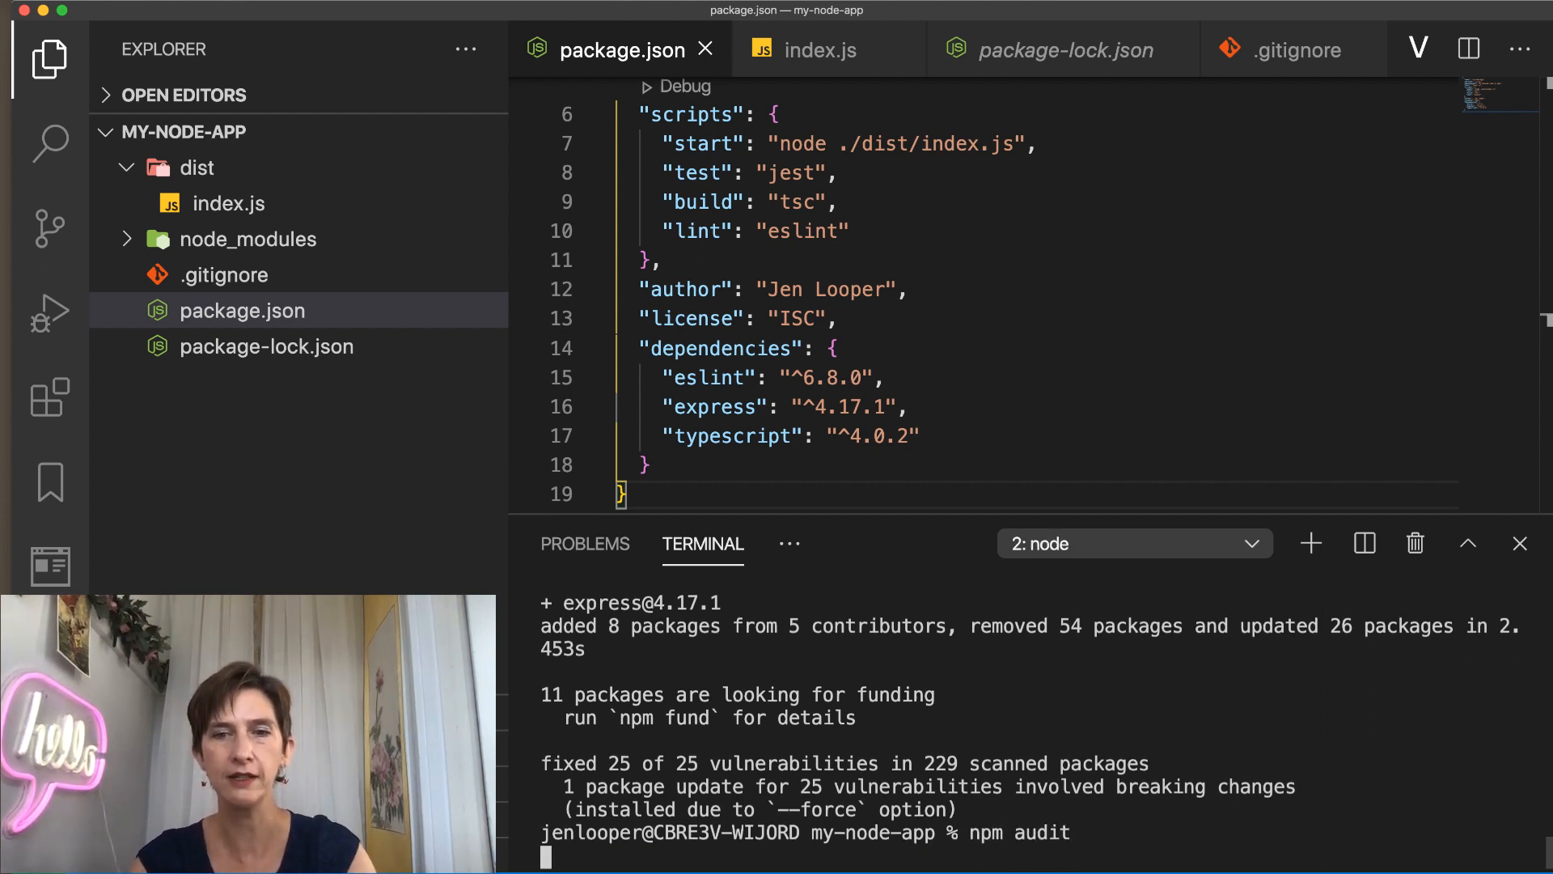